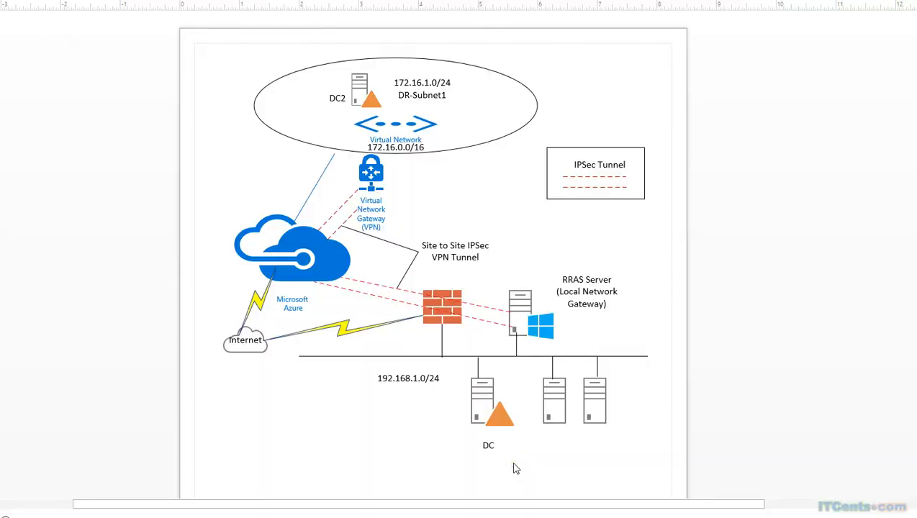
mouse_move(416, 324)
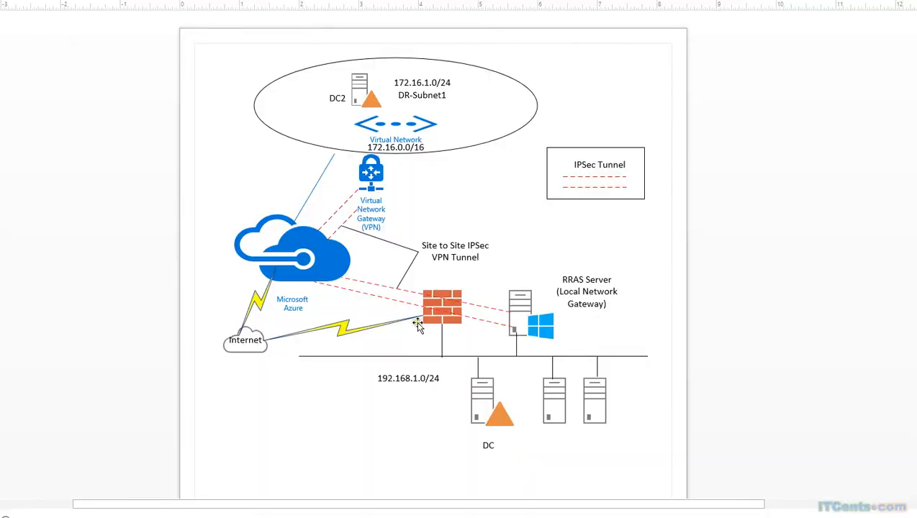
mouse_move(543, 446)
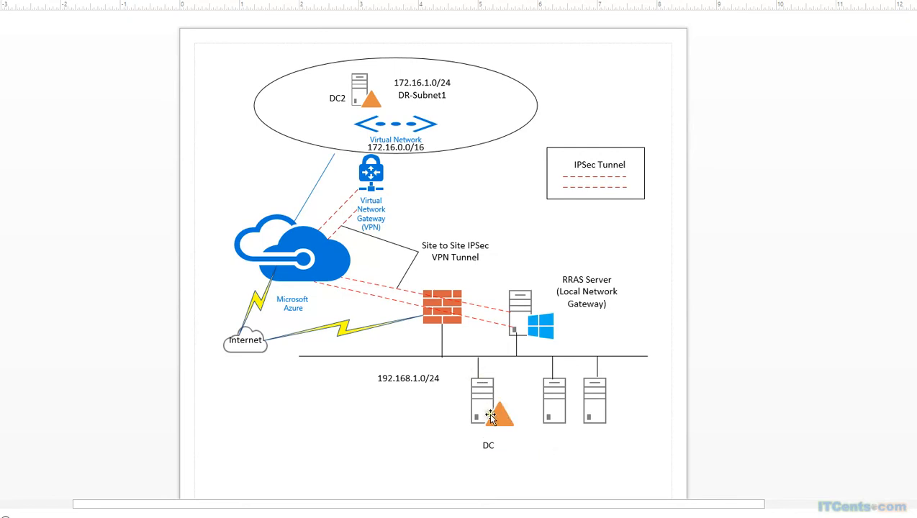
mouse_move(476, 420)
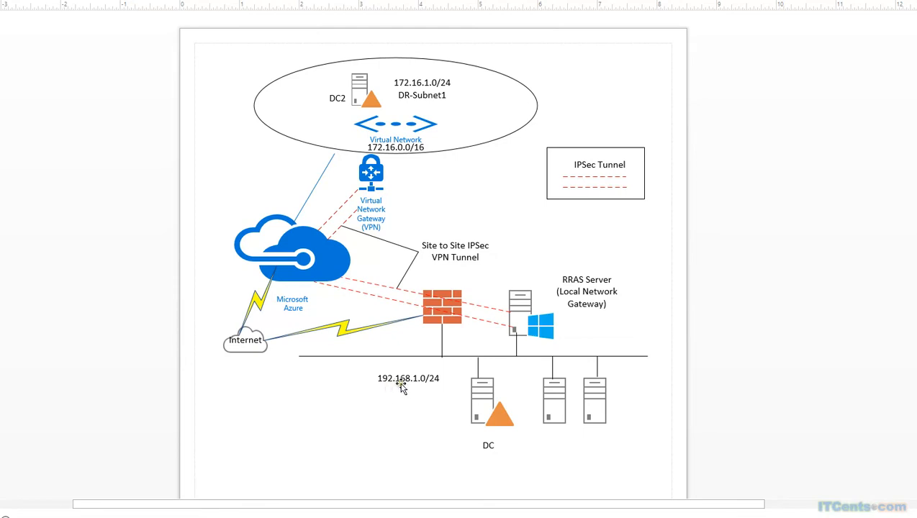
mouse_move(406, 367)
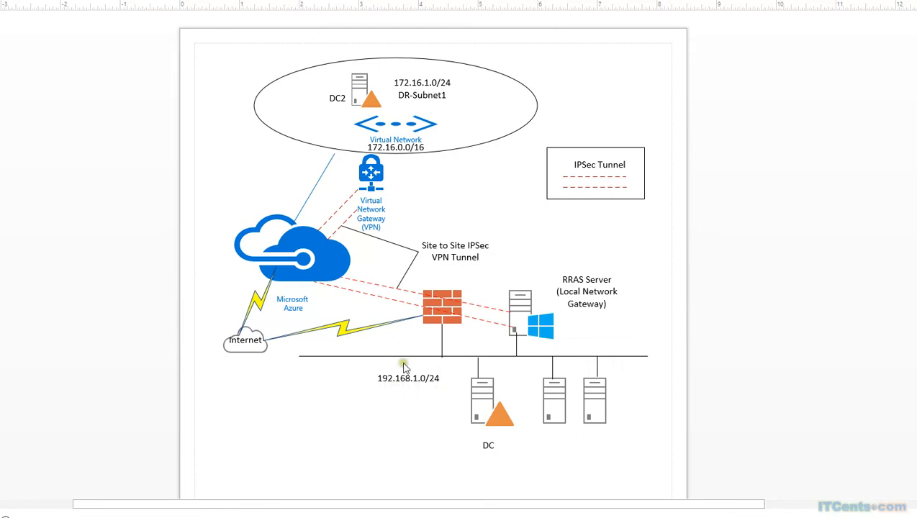
mouse_move(544, 305)
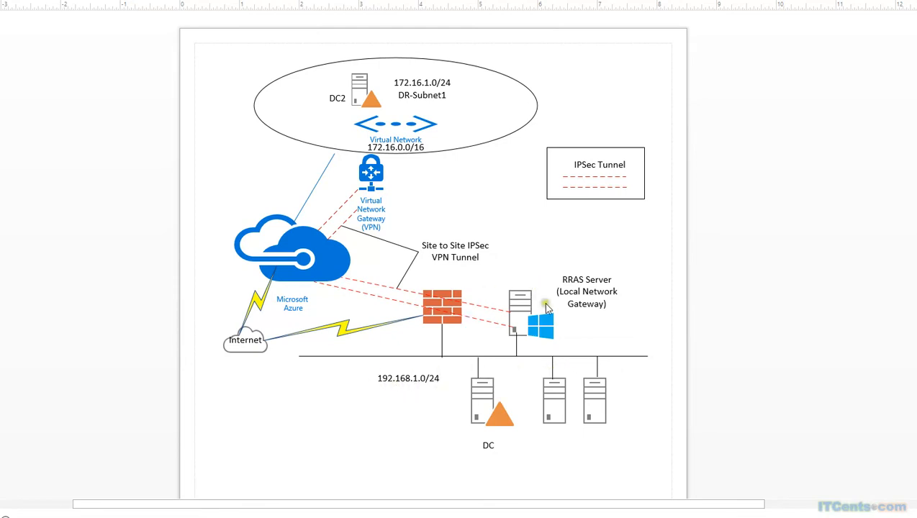
mouse_move(514, 351)
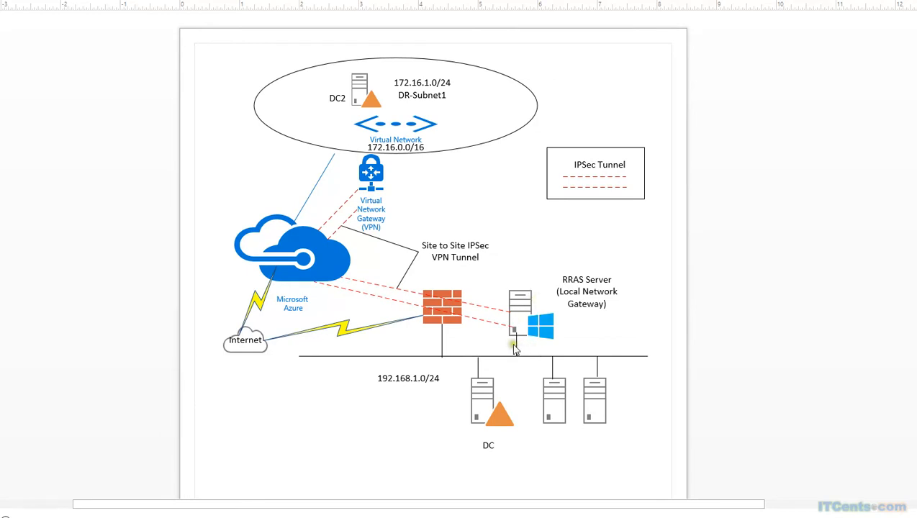
mouse_move(474, 308)
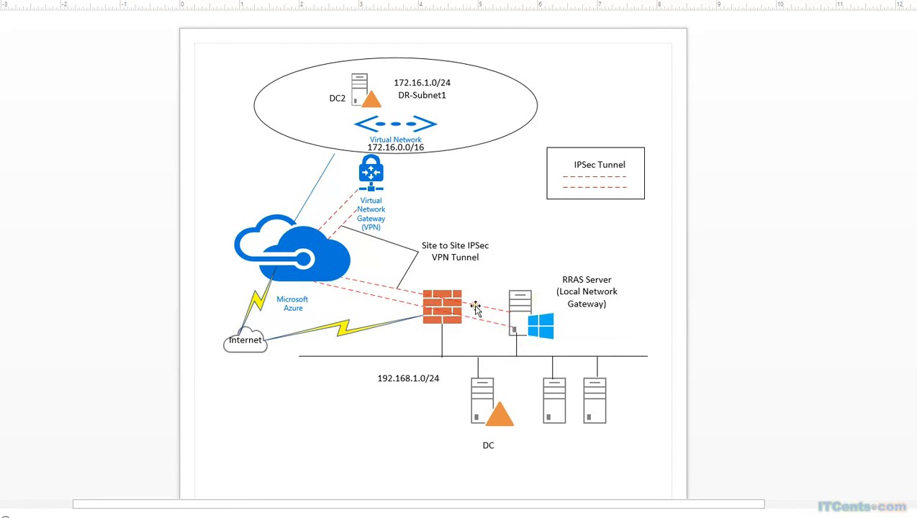
mouse_move(451, 324)
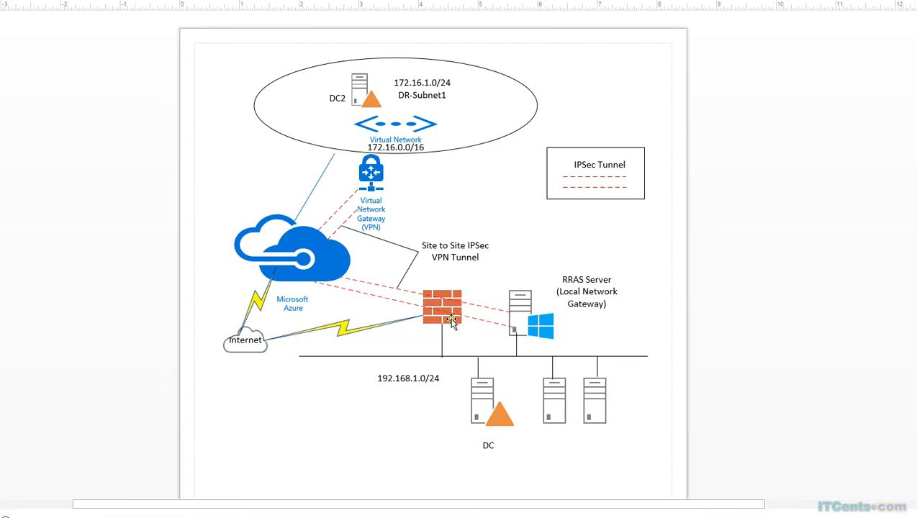
mouse_move(320, 260)
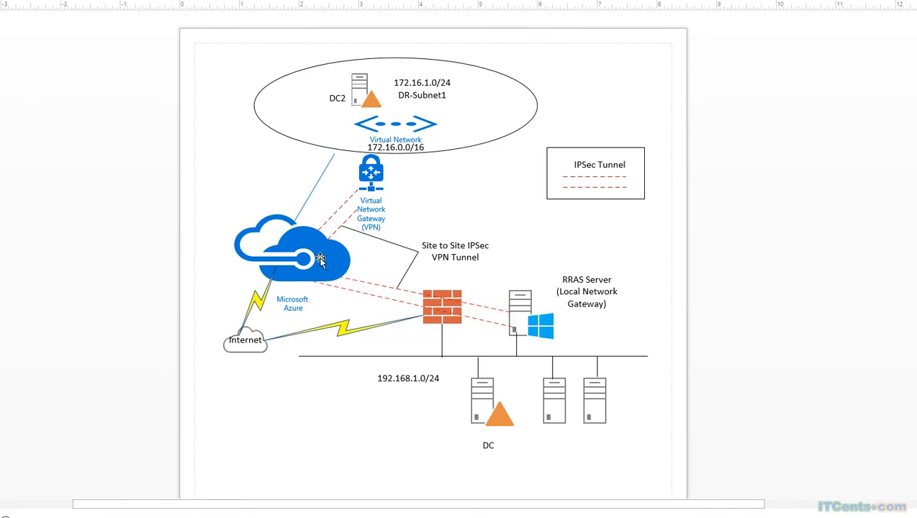
mouse_move(511, 357)
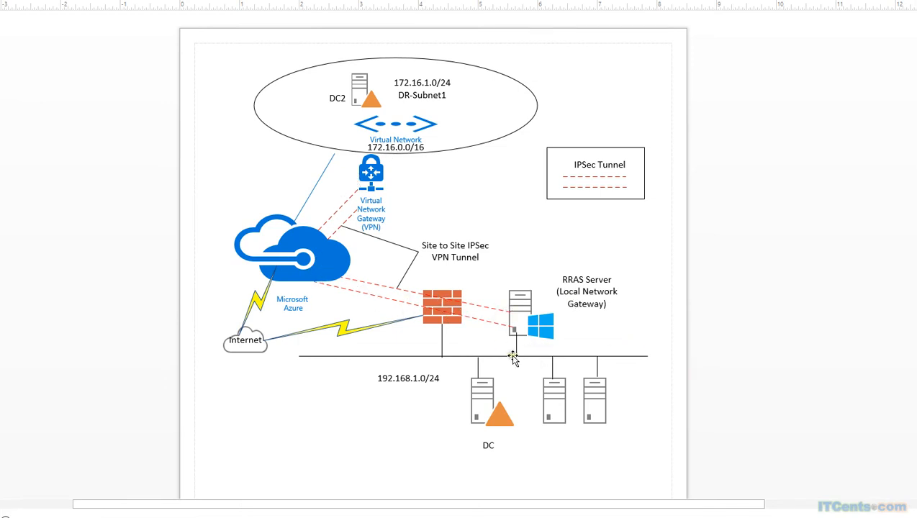
mouse_move(395, 141)
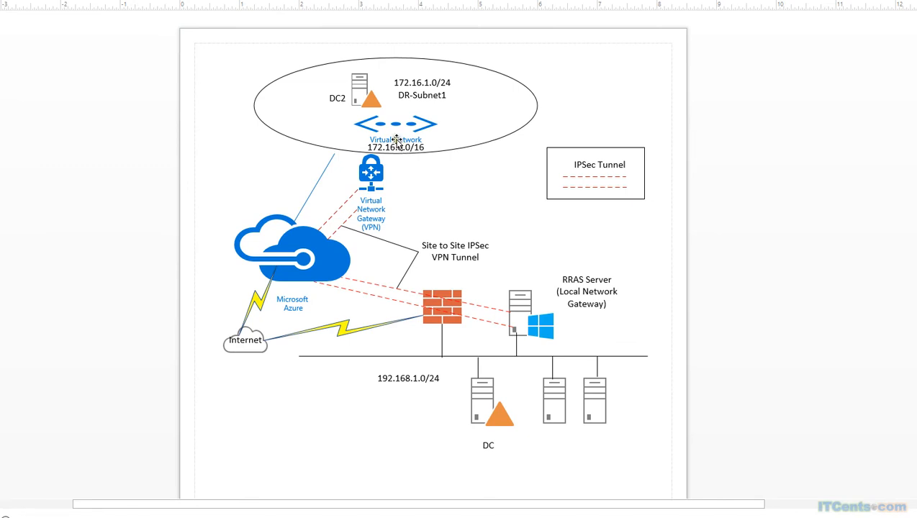
mouse_move(305, 301)
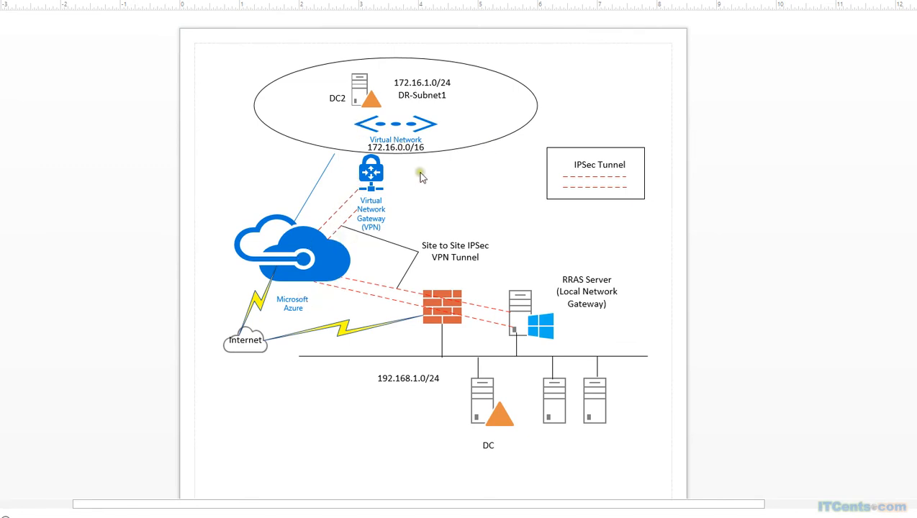
mouse_move(410, 152)
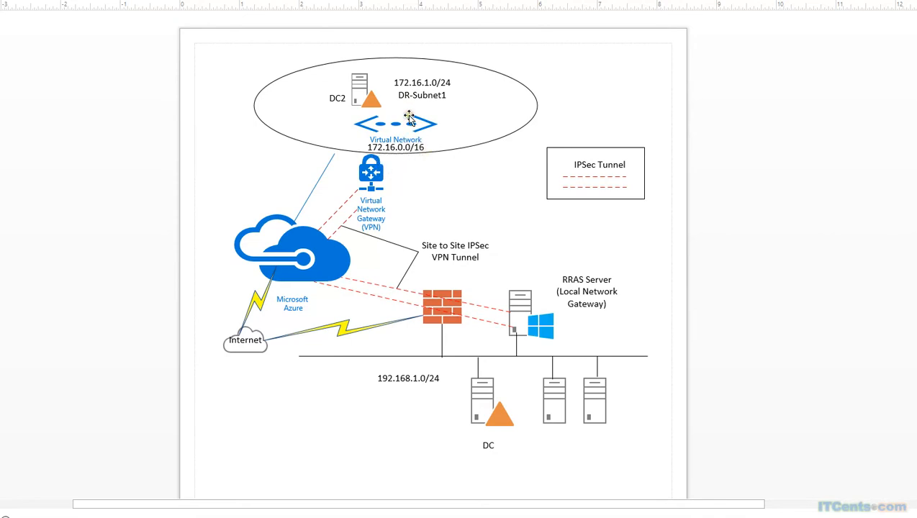
mouse_move(435, 106)
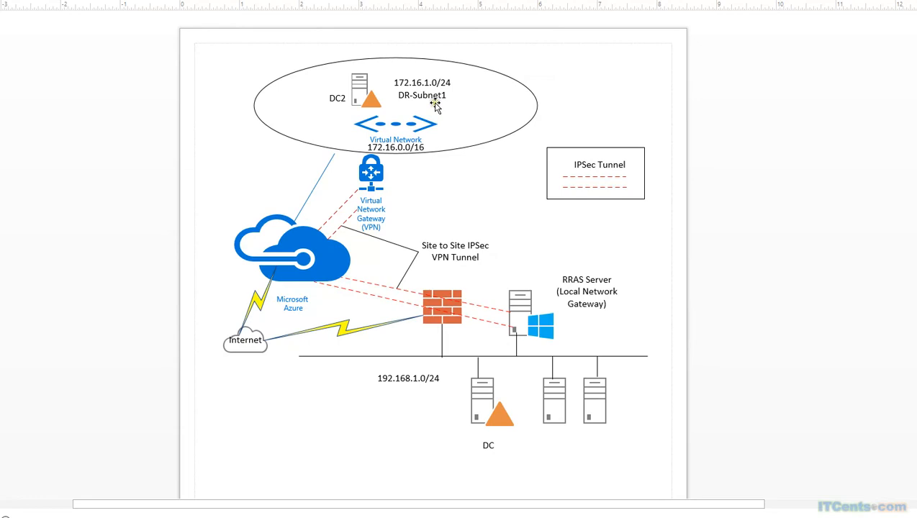
mouse_move(415, 95)
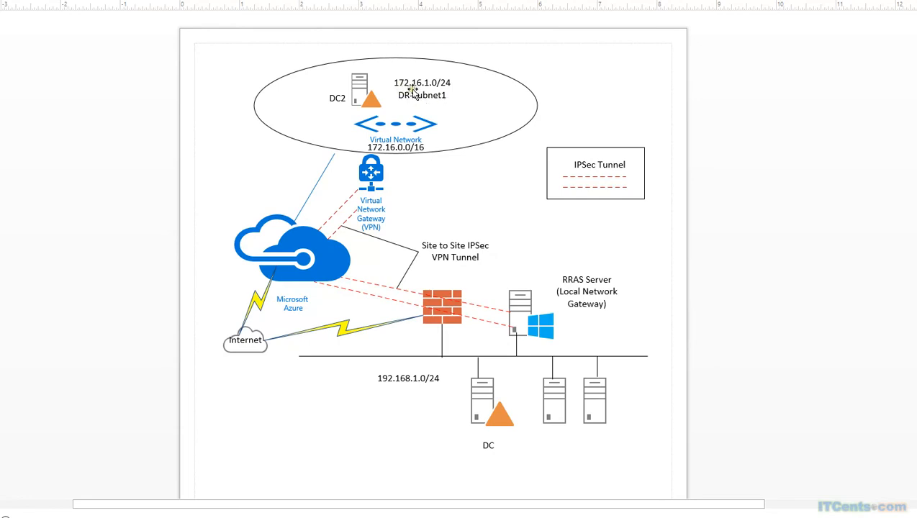
mouse_move(450, 132)
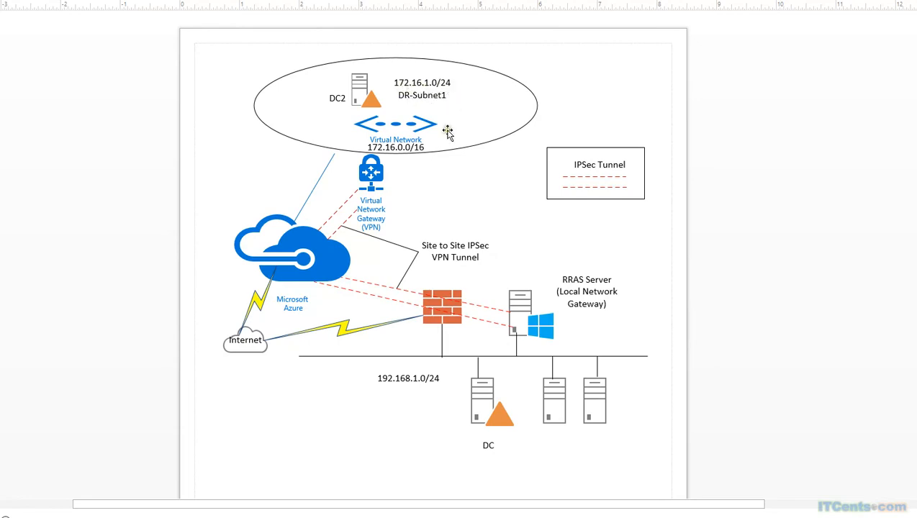
mouse_move(392, 187)
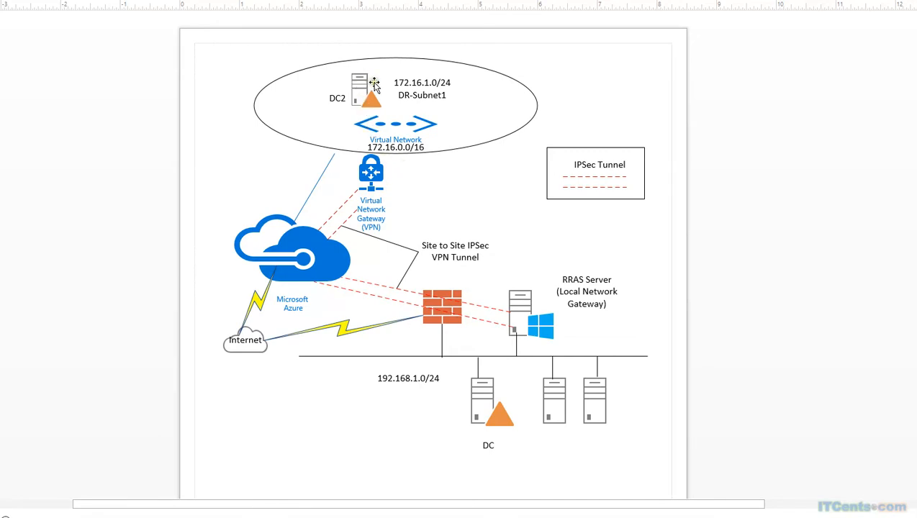
mouse_move(516, 360)
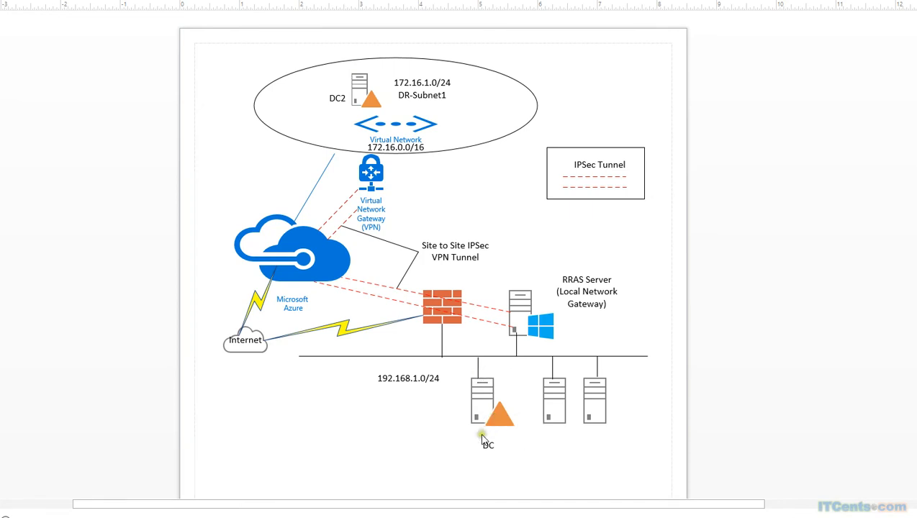
mouse_move(528, 426)
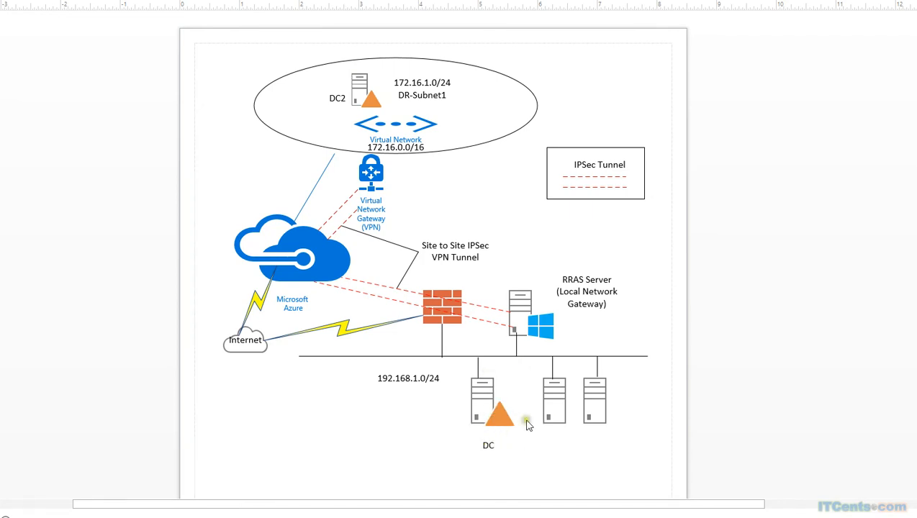
mouse_move(589, 467)
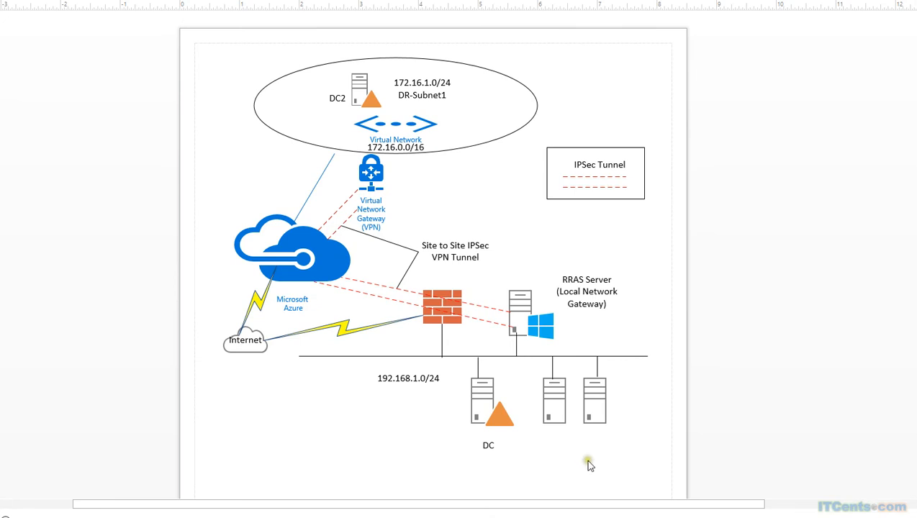
mouse_move(590, 466)
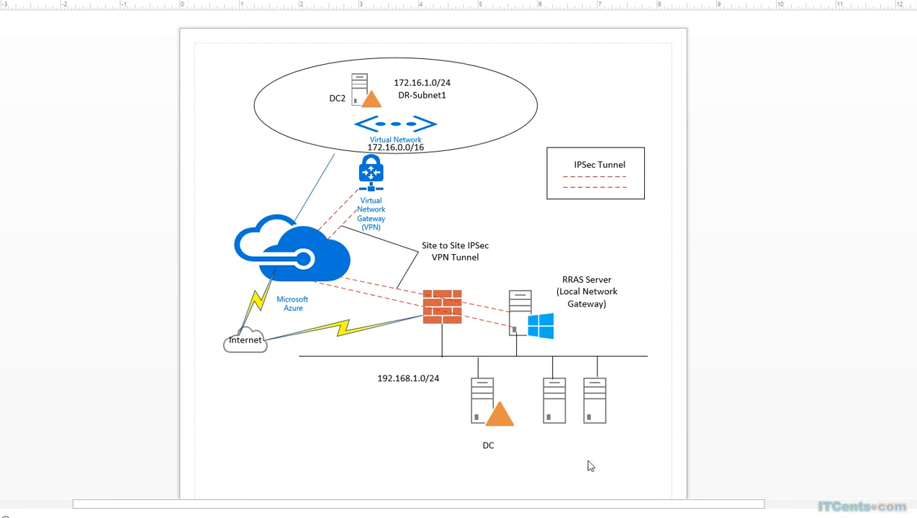
mouse_move(518, 252)
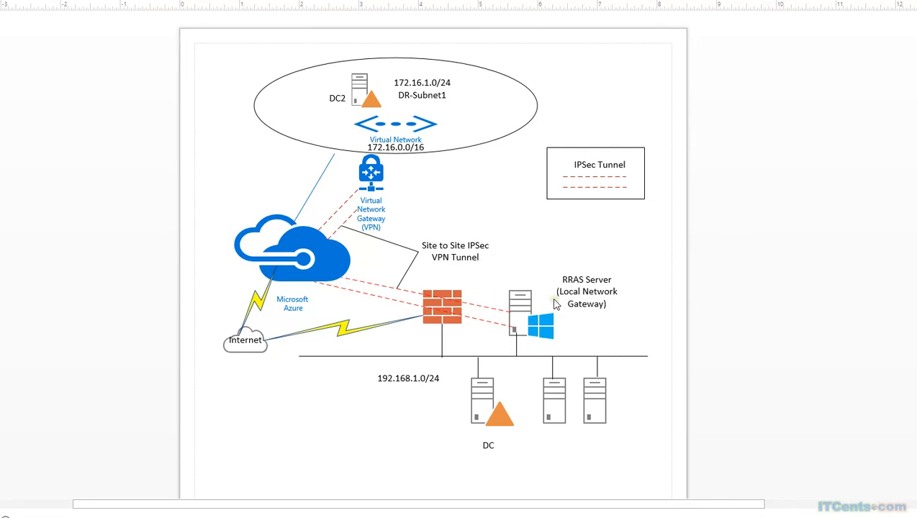
mouse_move(501, 329)
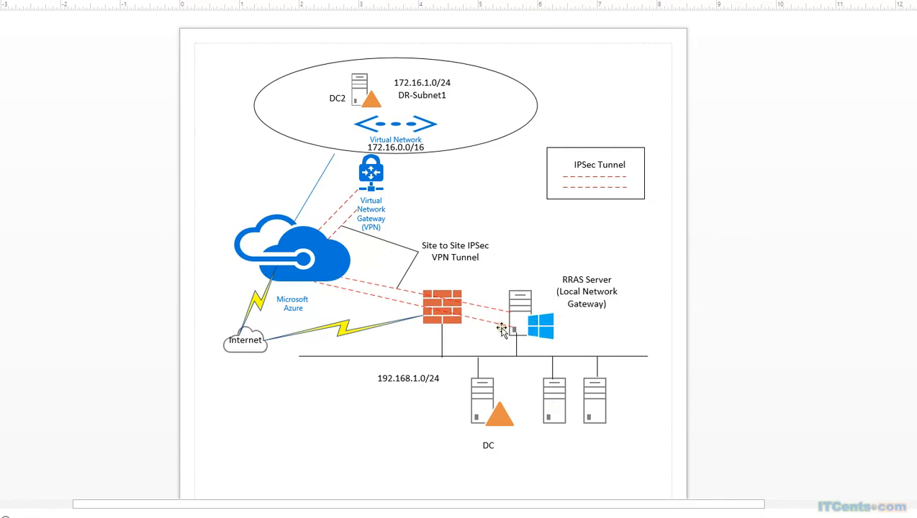
mouse_move(371, 173)
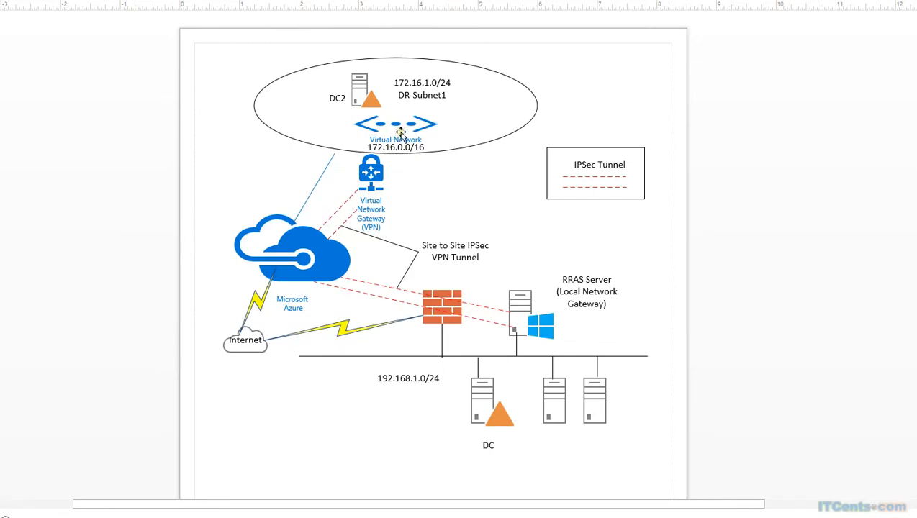
mouse_move(501, 314)
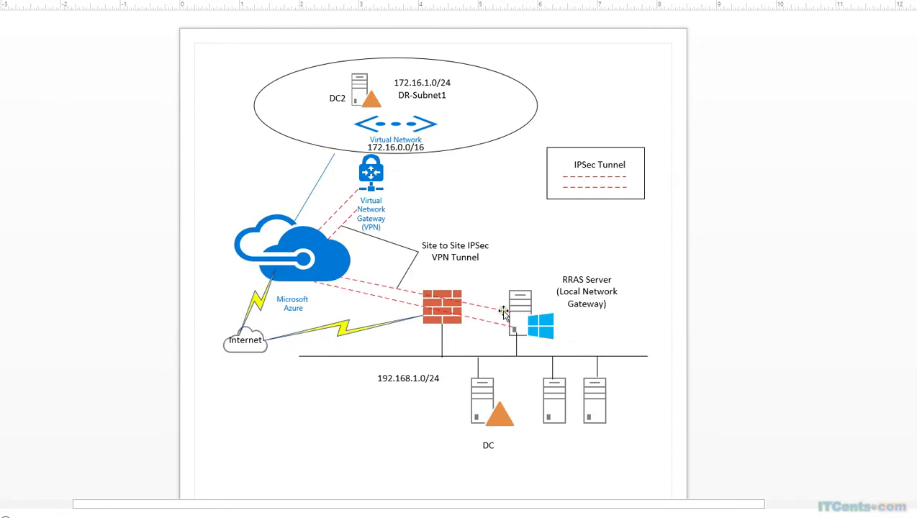
mouse_move(337, 179)
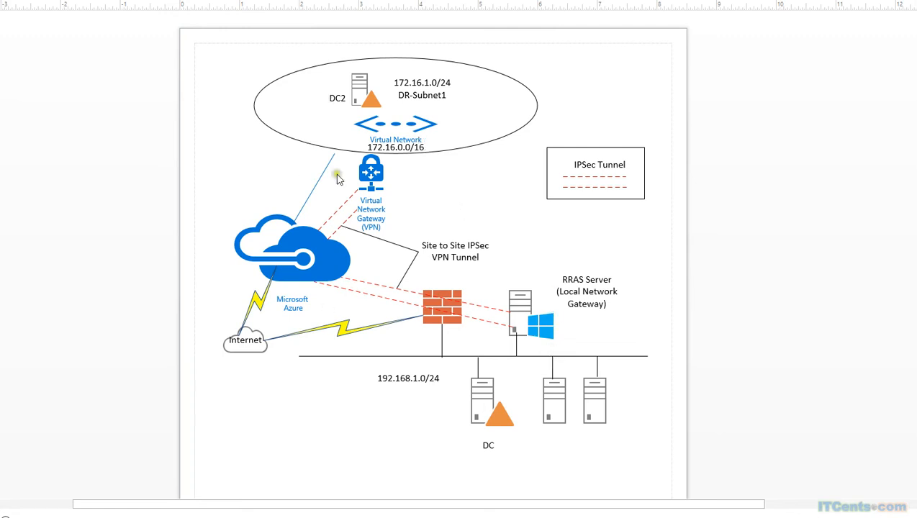
mouse_move(397, 214)
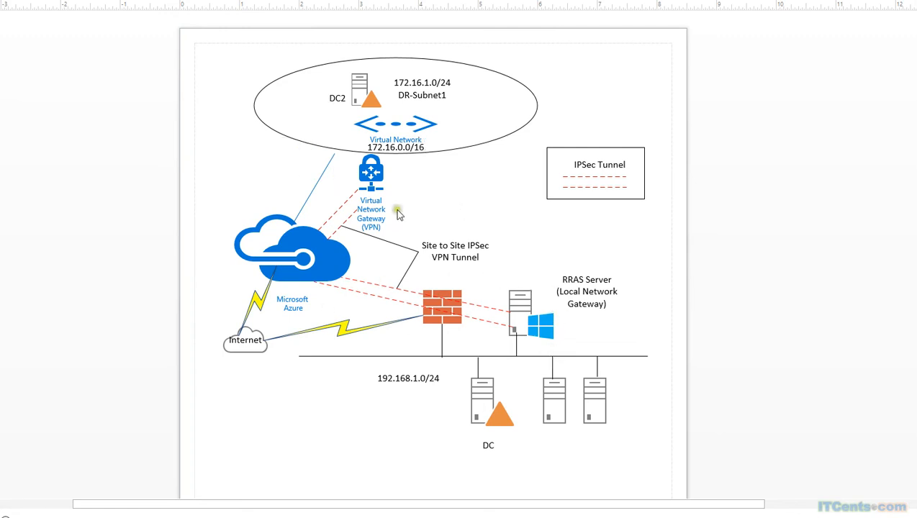
mouse_move(362, 120)
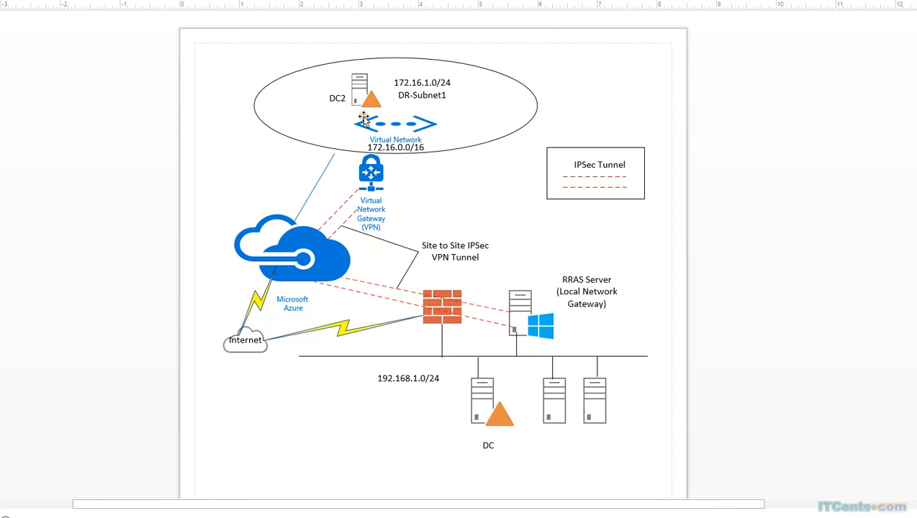
mouse_move(516, 358)
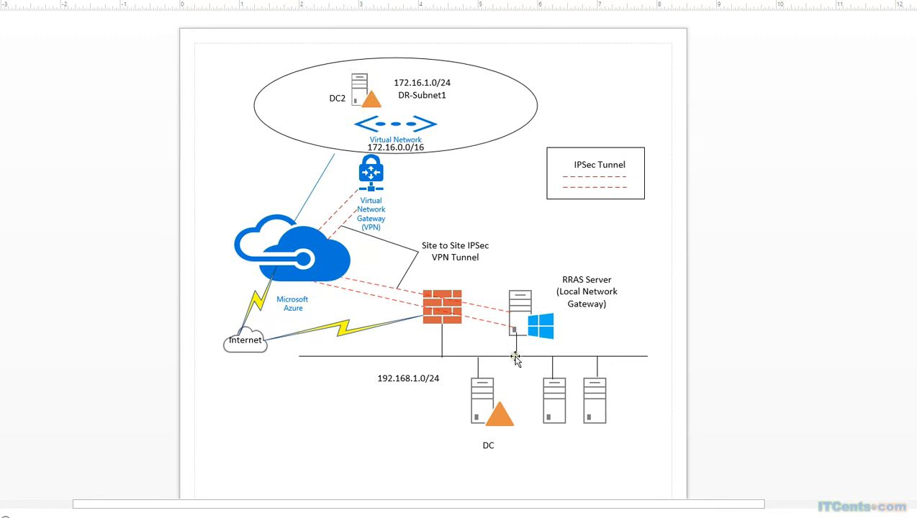
mouse_move(355, 101)
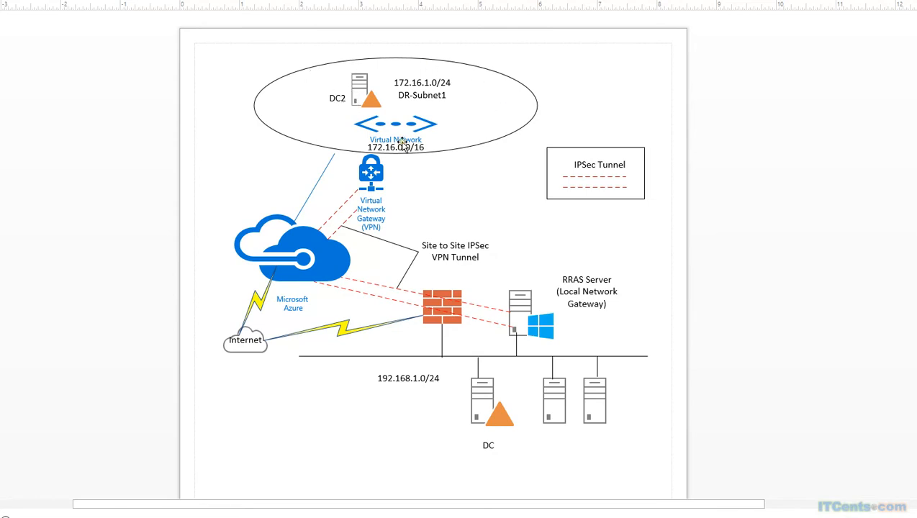
mouse_move(372, 136)
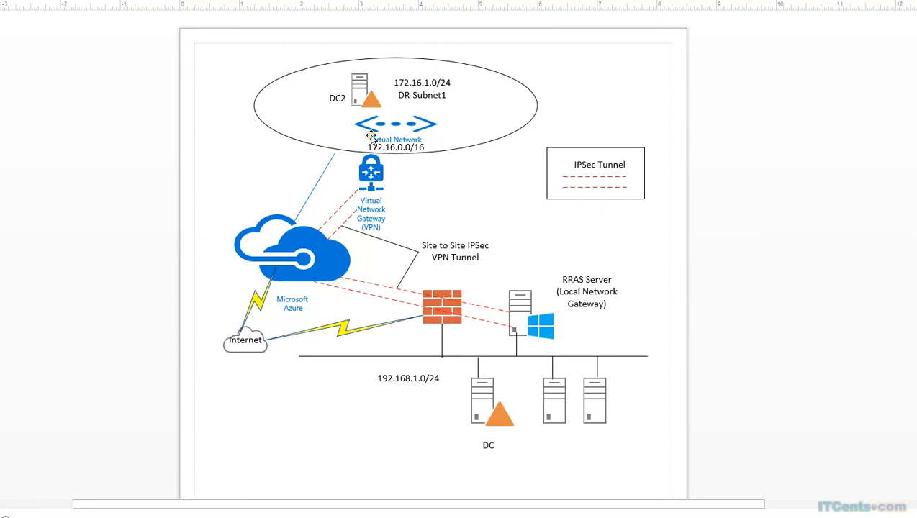
mouse_move(468, 137)
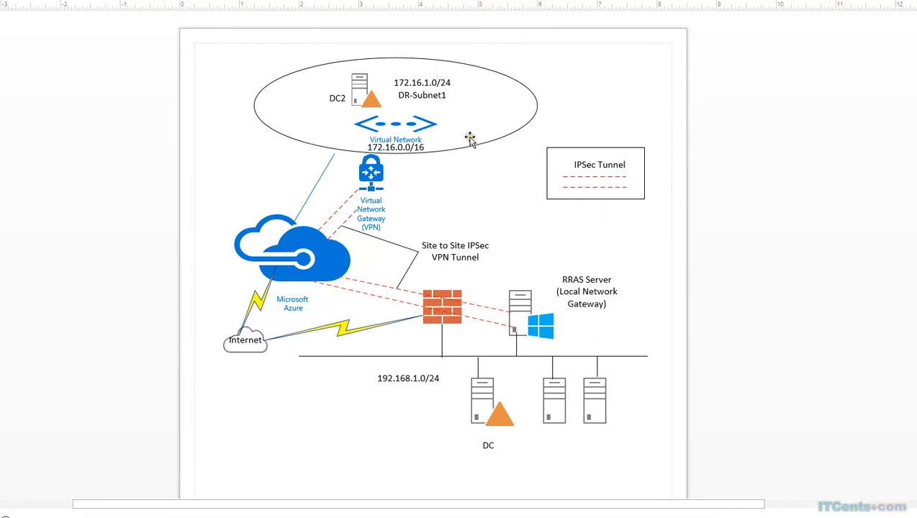
mouse_move(478, 136)
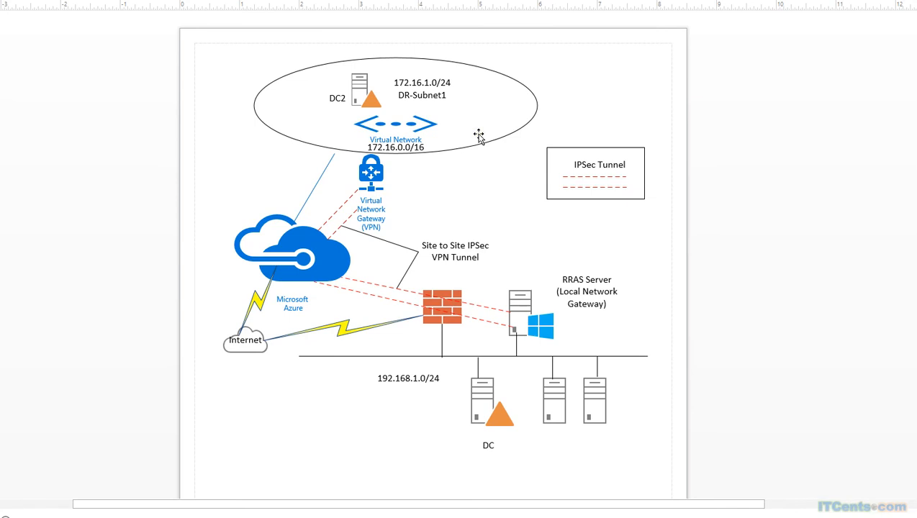
mouse_move(387, 96)
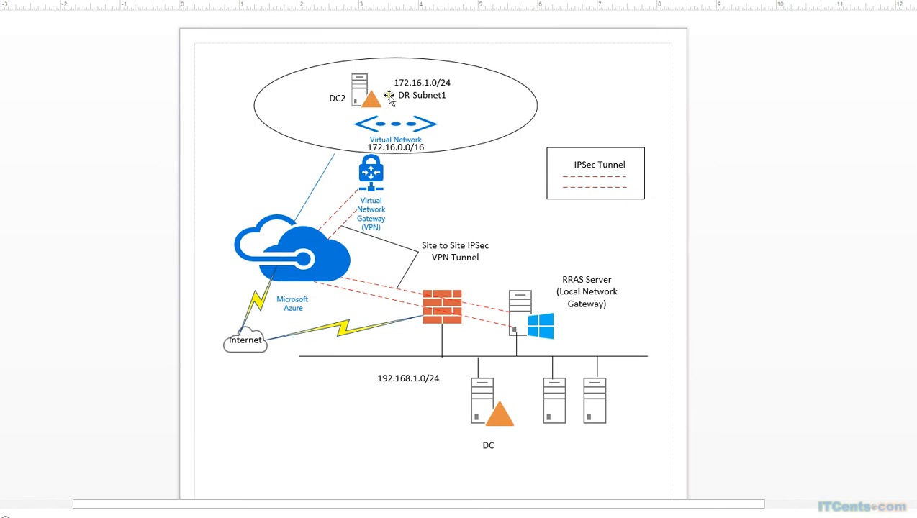
mouse_move(414, 107)
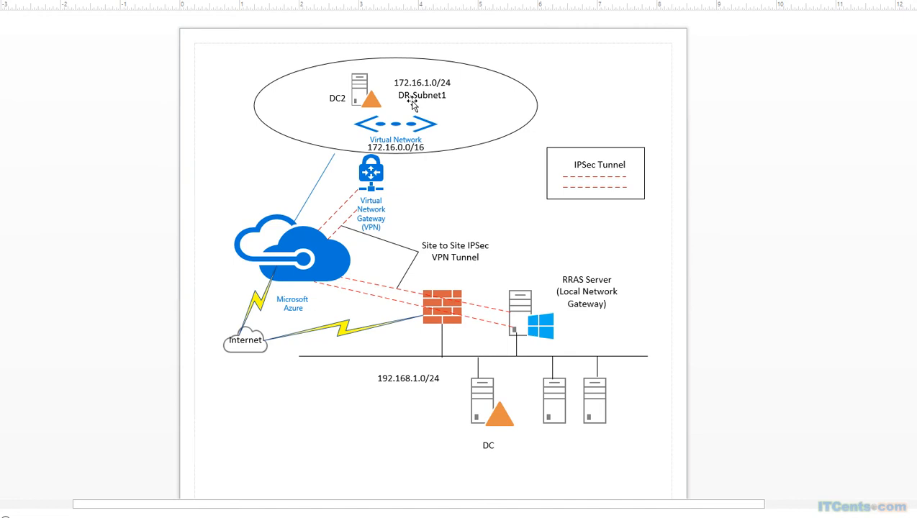
mouse_move(492, 334)
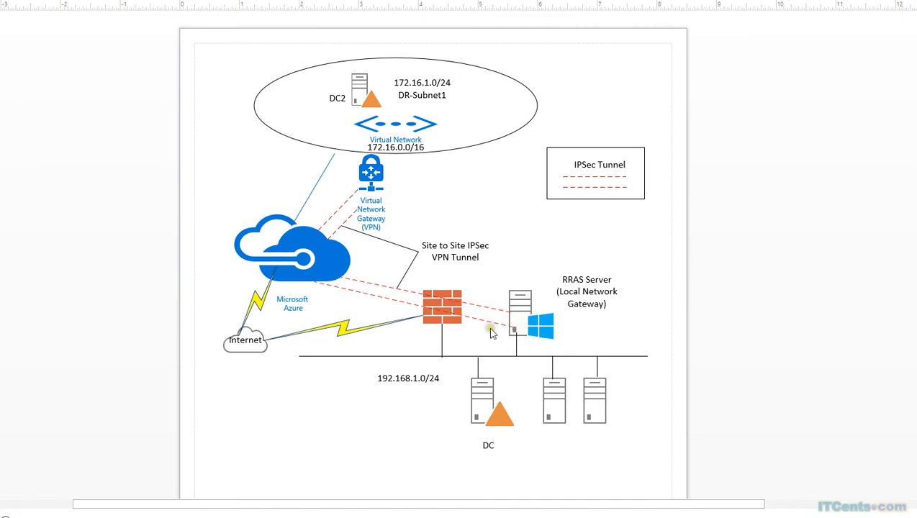
mouse_move(363, 344)
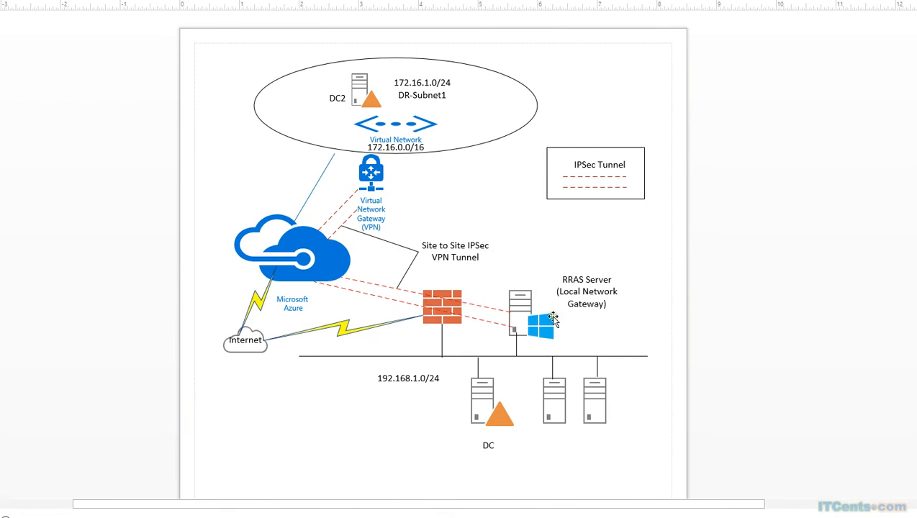
mouse_move(536, 316)
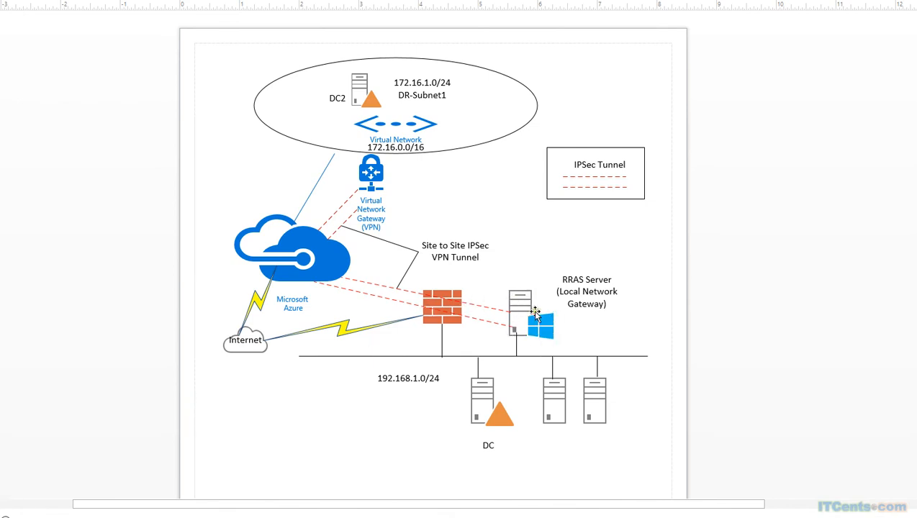
mouse_move(417, 386)
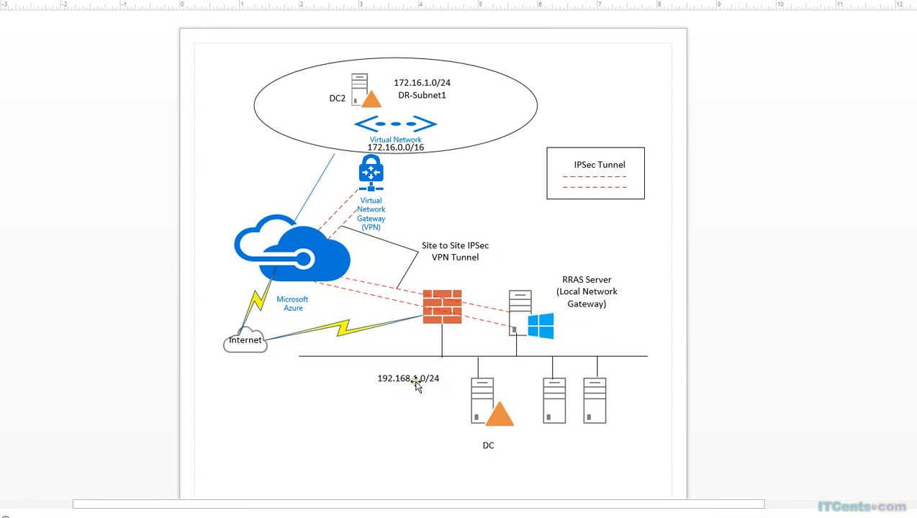
mouse_move(540, 344)
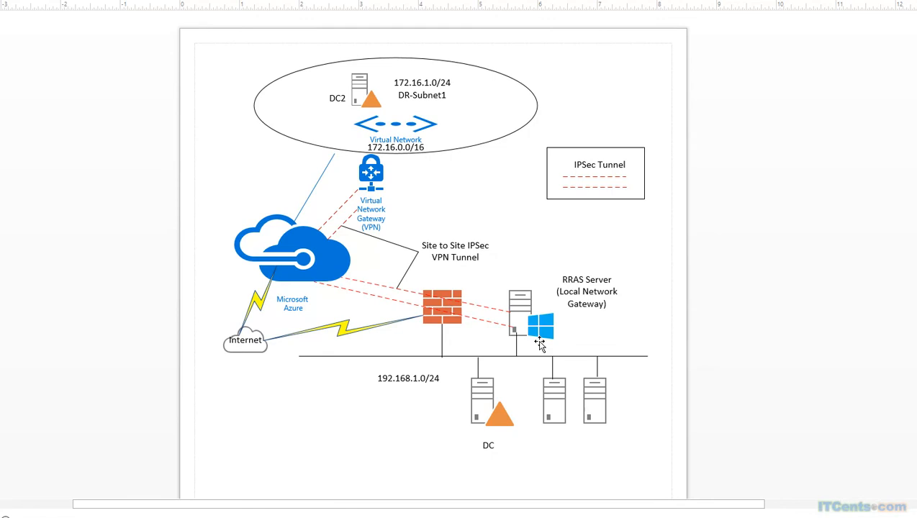
mouse_move(530, 345)
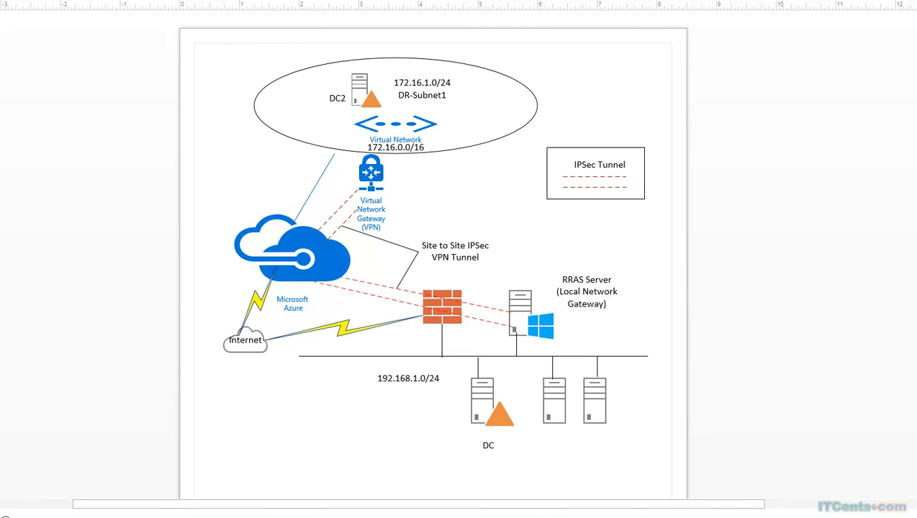
mouse_move(777, 225)
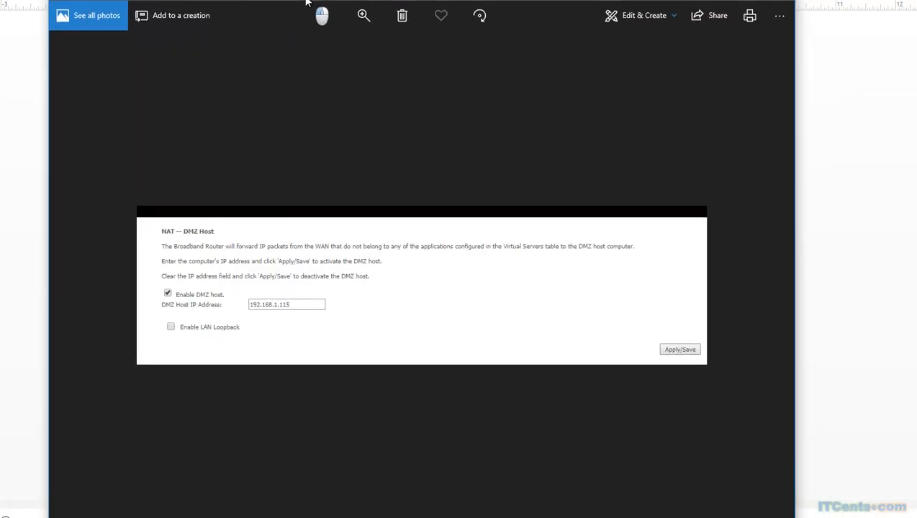
mouse_move(192, 239)
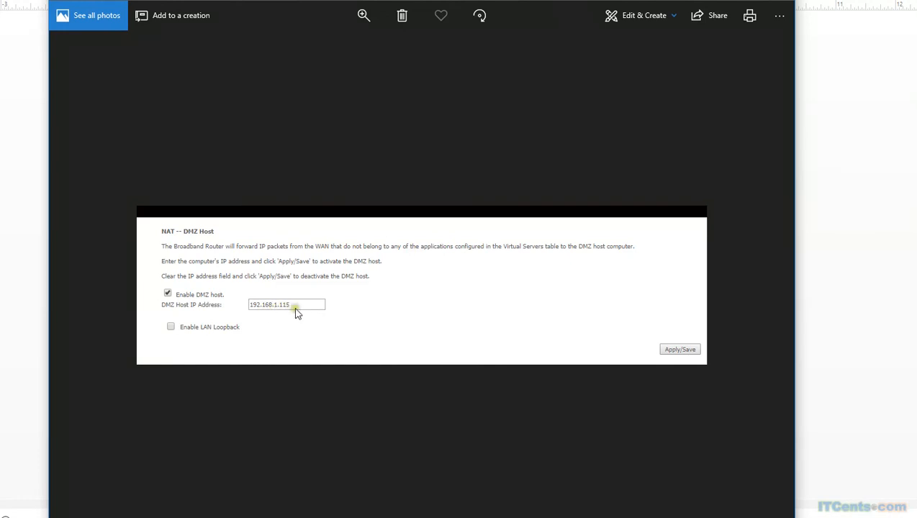
mouse_move(283, 311)
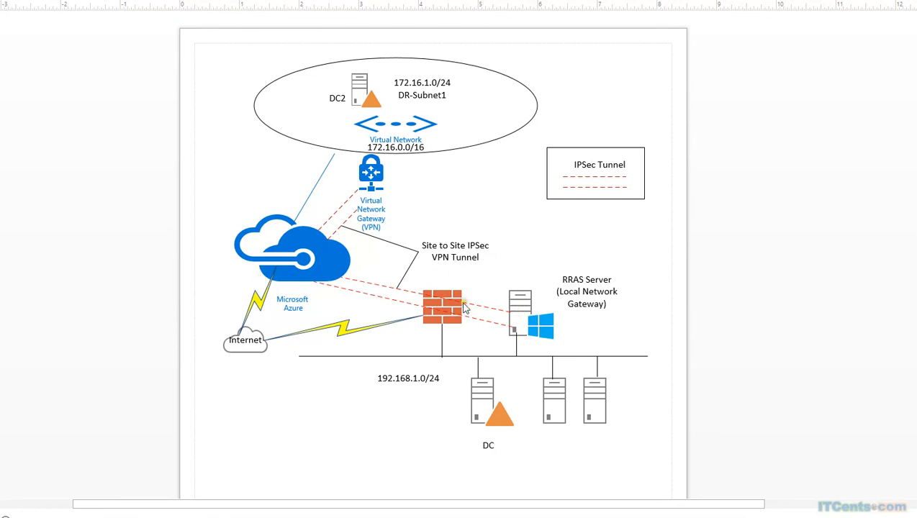
mouse_move(487, 321)
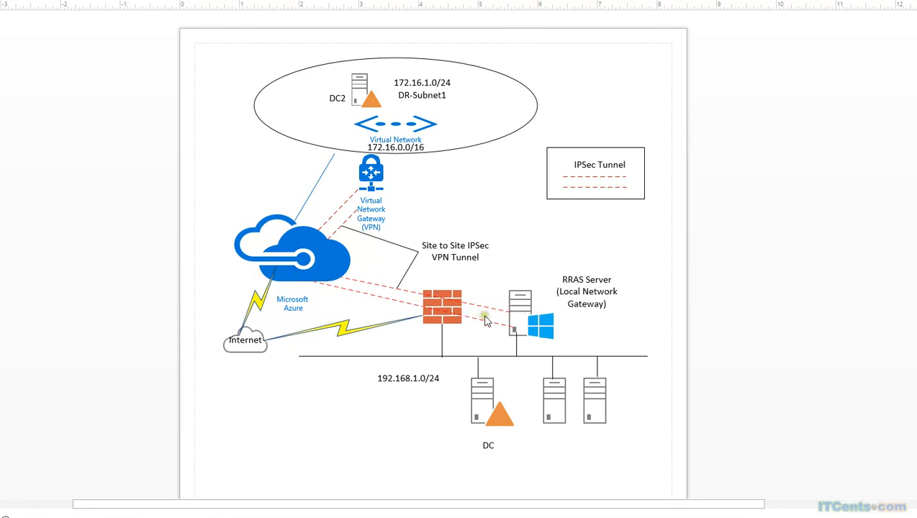
mouse_move(340, 221)
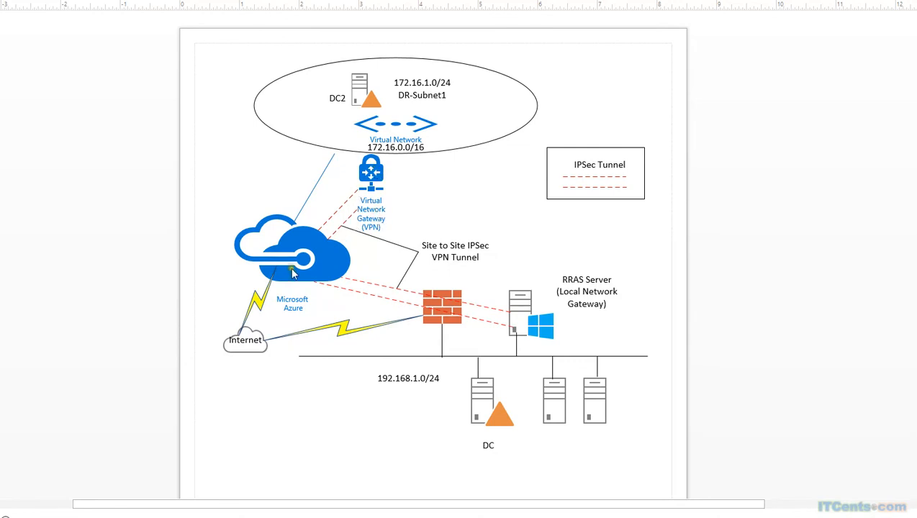
mouse_move(529, 327)
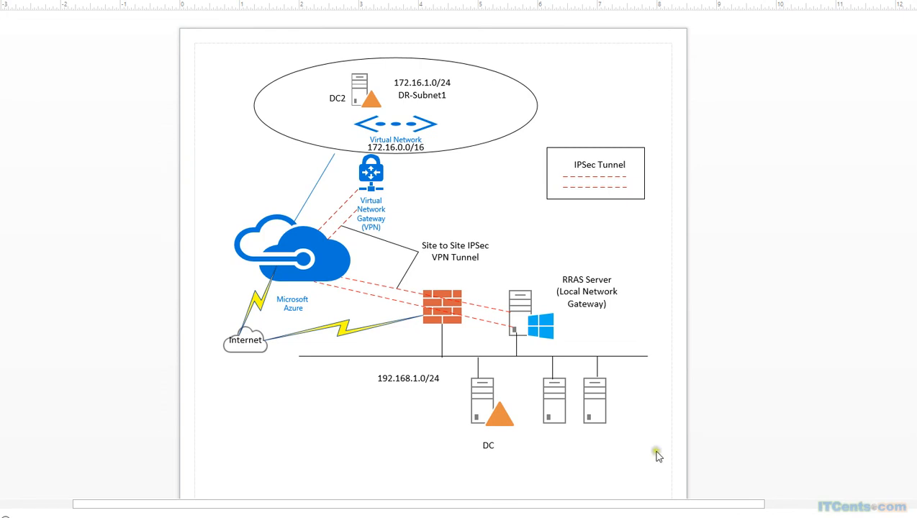
mouse_move(640, 455)
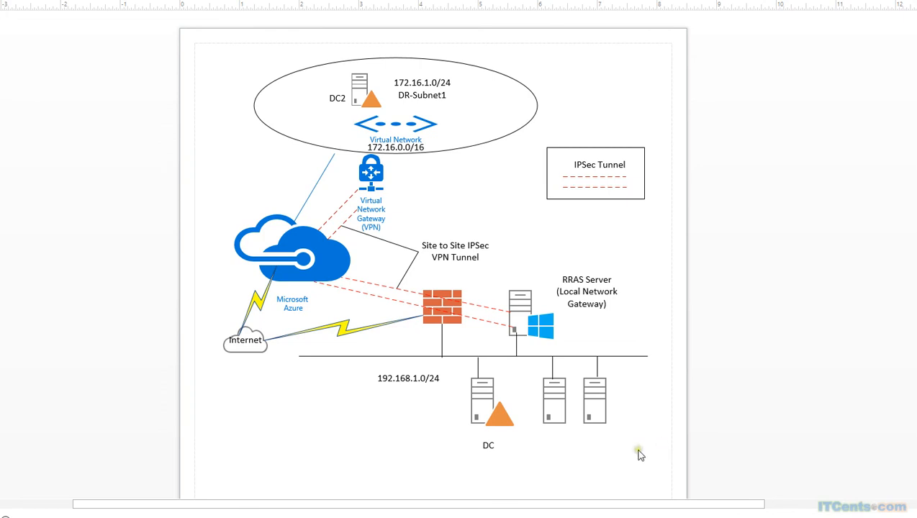
mouse_move(637, 472)
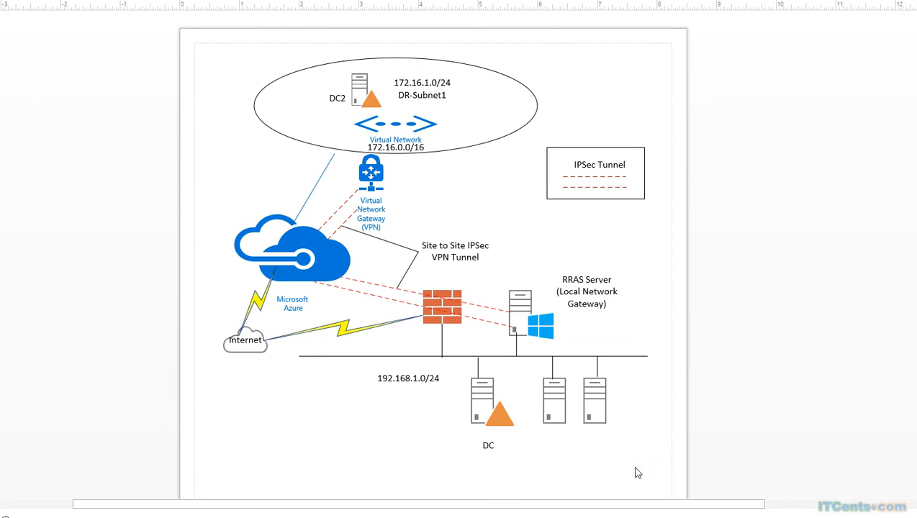